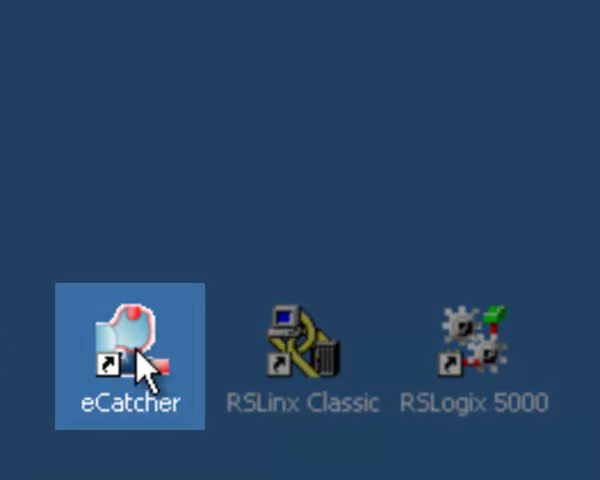
Step: Launch eCatcher and log in to the Talk2M account
{"action": "double_click", "coordinate": [128, 347]}
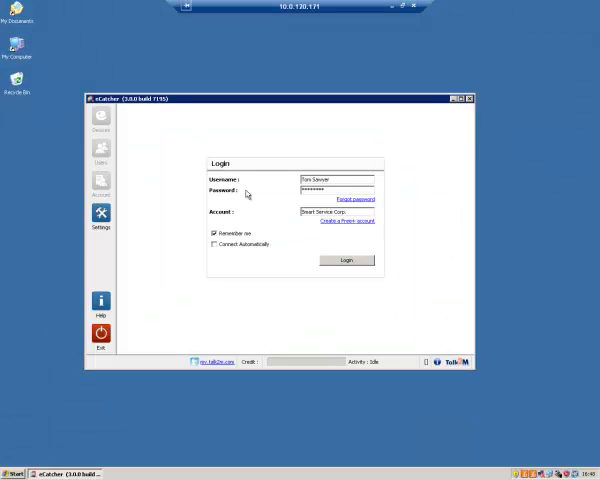
{"action": "mouse_move", "coordinate": [391, 261]}
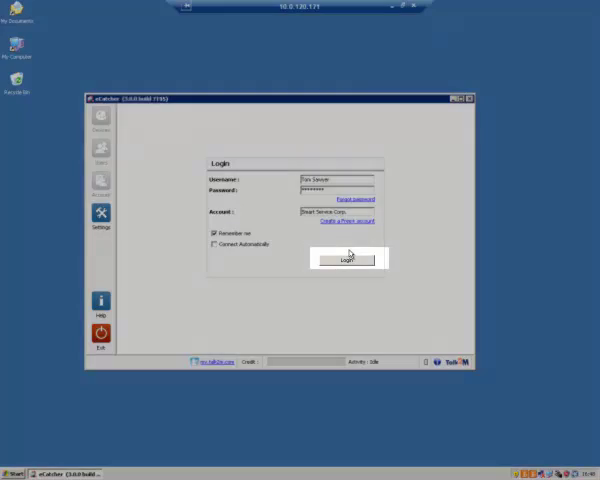
{"action": "left_click", "coordinate": [347, 260]}
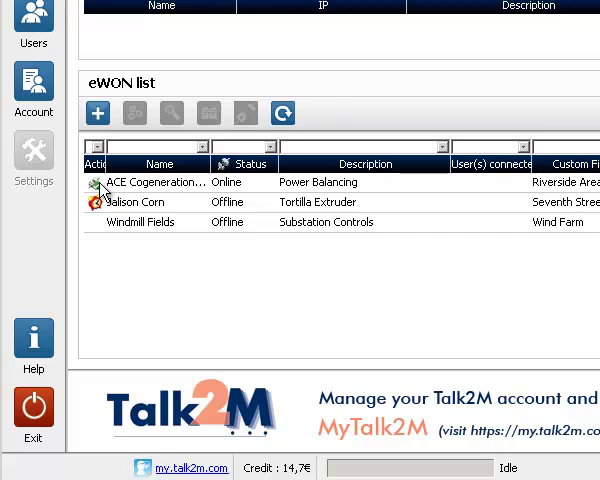
Step: Select the online ACE Cogeneration eWON and connect its VPN tunnel
{"action": "left_click", "coordinate": [156, 182]}
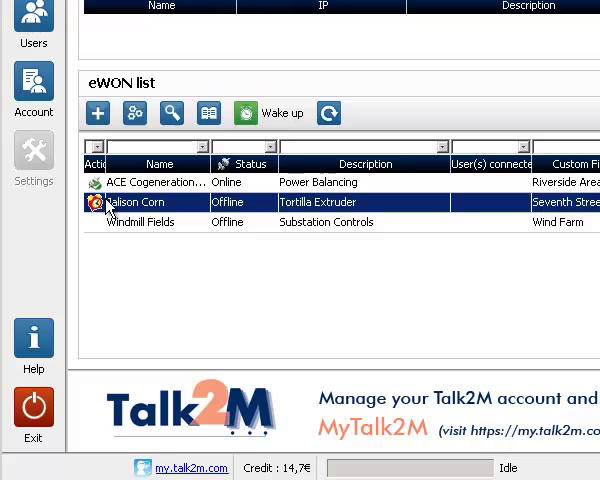
{"action": "left_click", "coordinate": [140, 221]}
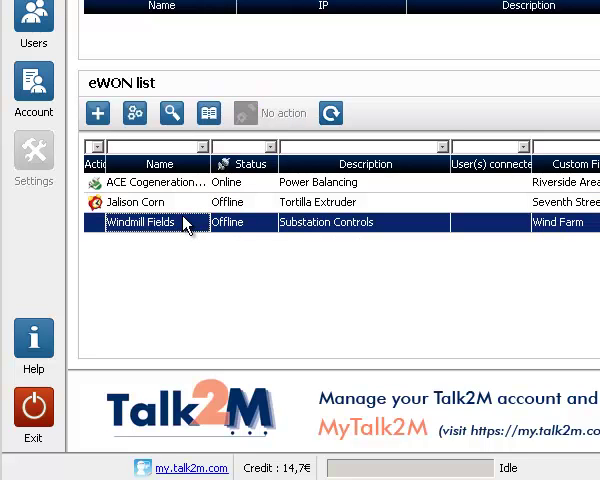
{"action": "mouse_move", "coordinate": [184, 186]}
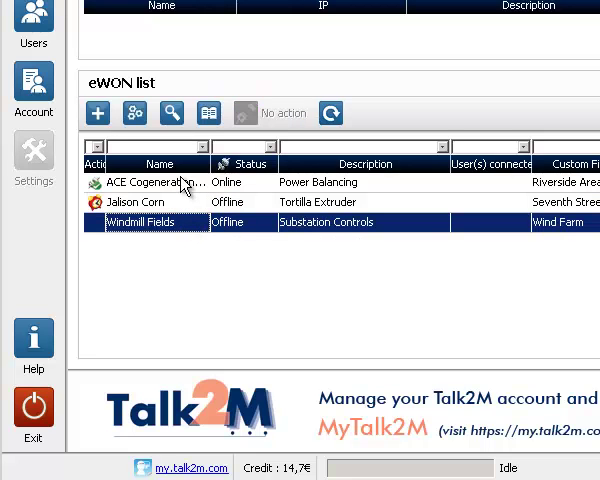
{"action": "left_click", "coordinate": [156, 182]}
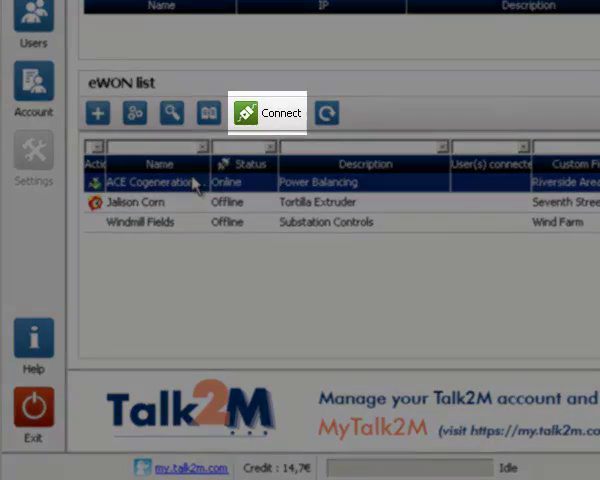
{"action": "left_click", "coordinate": [268, 113]}
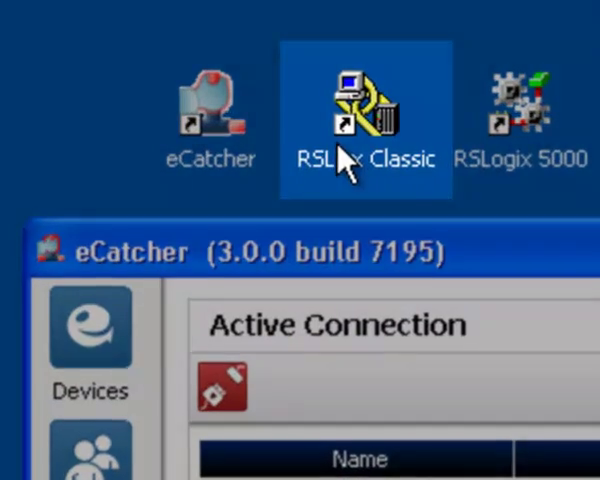
Step: Launch RSLinx Classic and open the AB_ETH-1 driver's configuration from Configure Drivers
{"action": "double_click", "coordinate": [362, 110]}
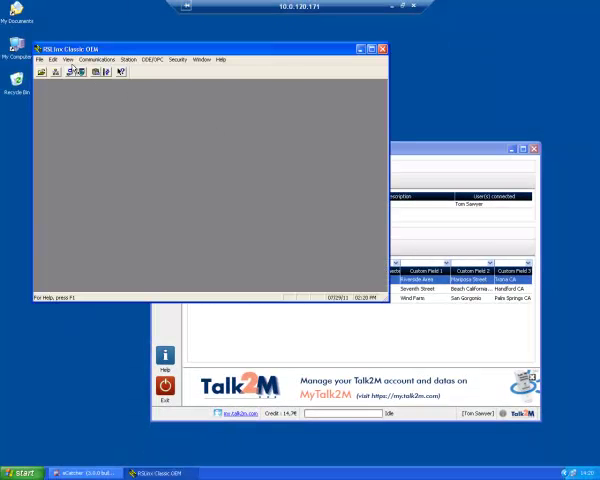
{"action": "mouse_move", "coordinate": [96, 59]}
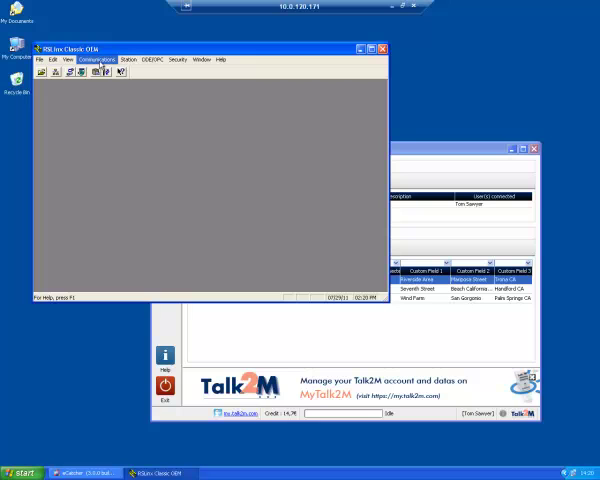
{"action": "left_click", "coordinate": [96, 60]}
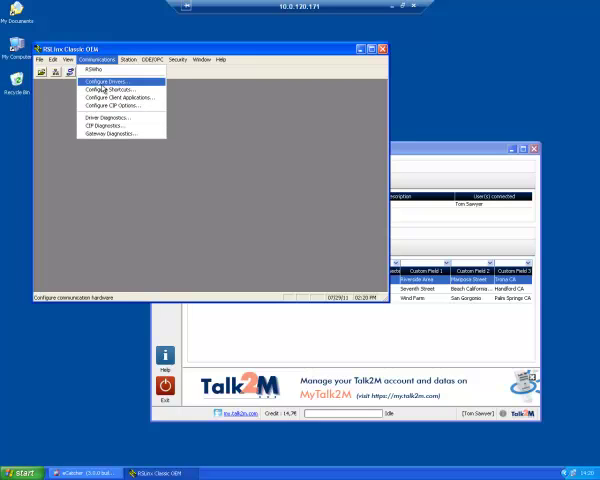
{"action": "left_click", "coordinate": [106, 80]}
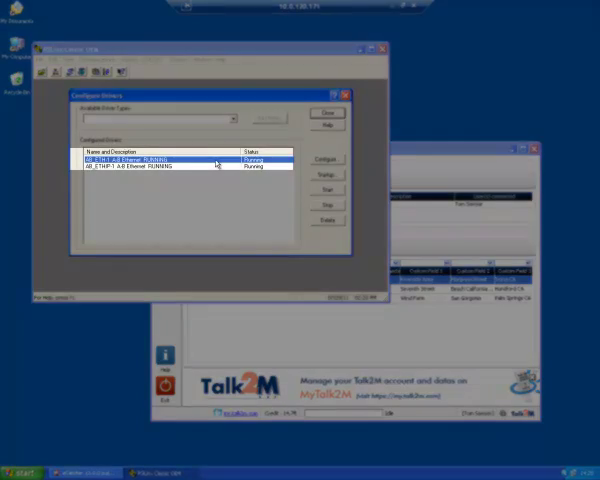
{"action": "left_click", "coordinate": [326, 159]}
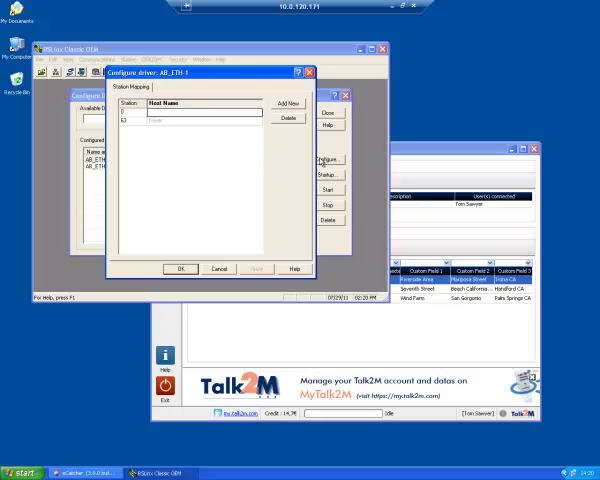
Step: Add a new AB_ETH-1 station with host name 192.168.140.1 and save it
{"action": "left_click", "coordinate": [289, 103]}
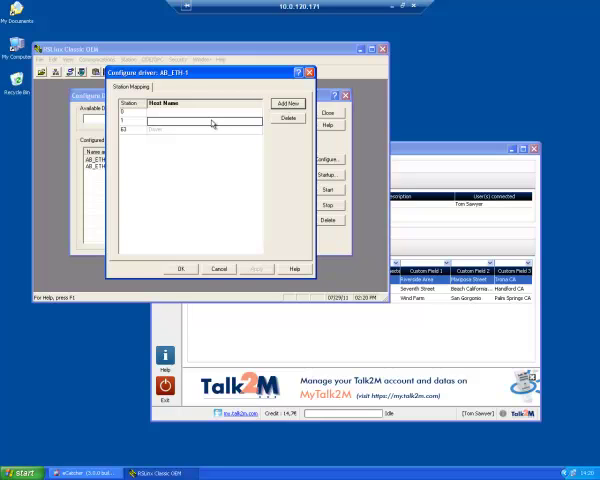
{"action": "type", "text": "192.168.140.1"}
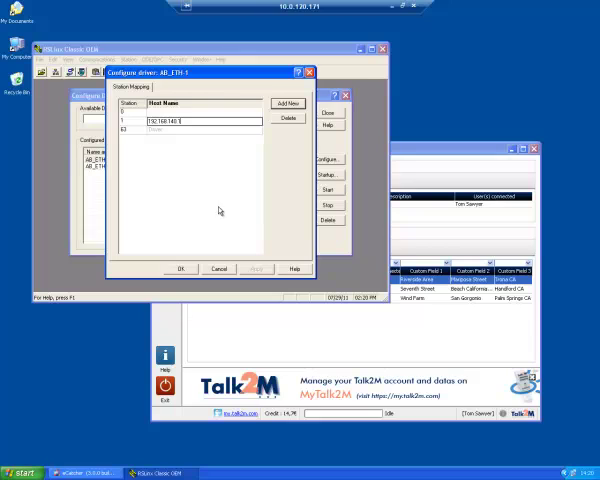
{"action": "left_click", "coordinate": [181, 268]}
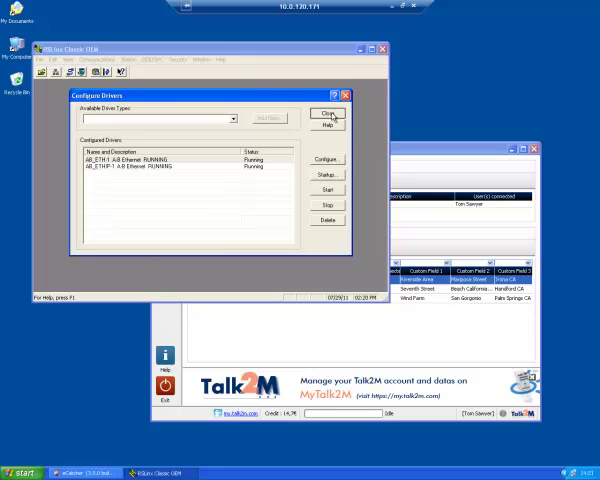
Step: Close the Configure Drivers dialog
{"action": "left_click", "coordinate": [326, 112]}
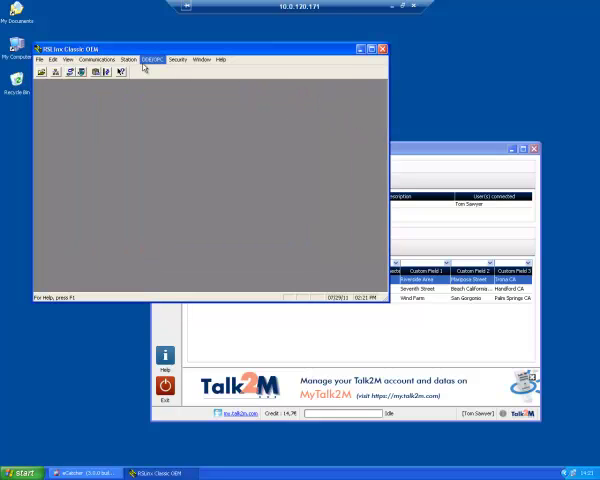
{"action": "left_click", "coordinate": [95, 59]}
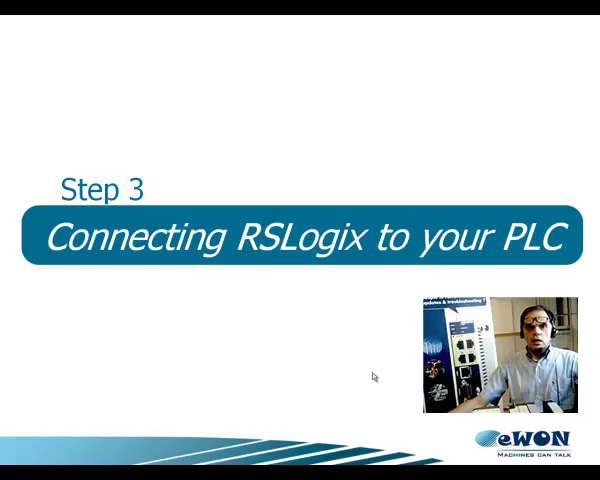
{"action": "mouse_move", "coordinate": [315, 318]}
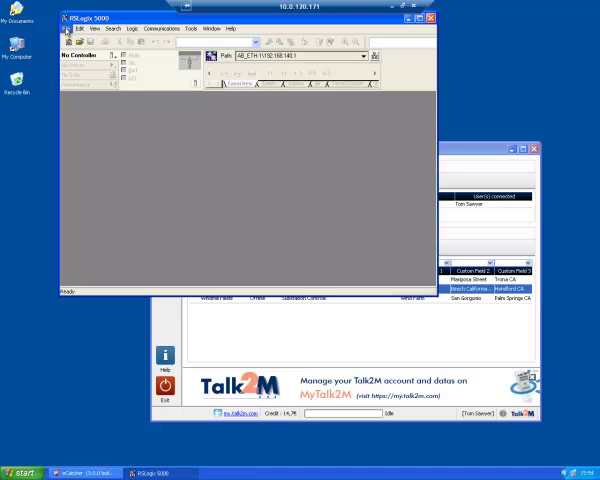
Step: Go online with the eWON controller via AB_ETH-1 and view the running Seq1 ladder
{"action": "left_click", "coordinate": [68, 28]}
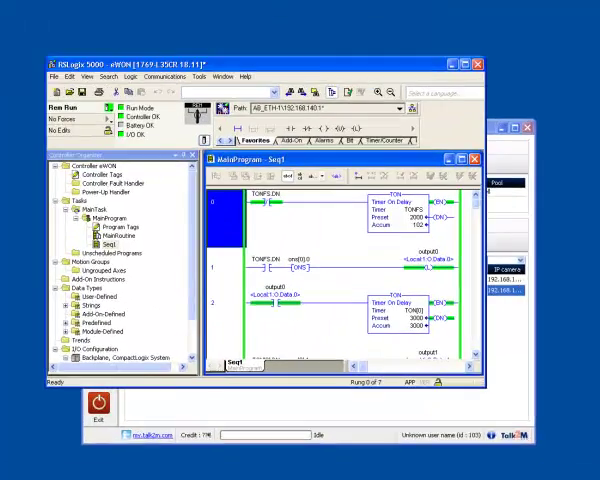
{"action": "left_click", "coordinate": [459, 157]}
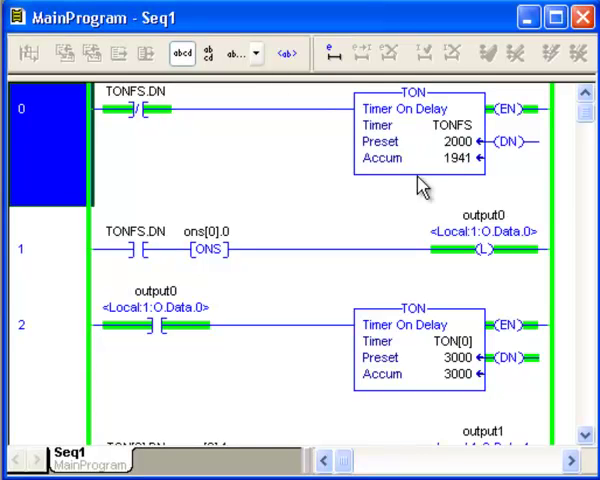